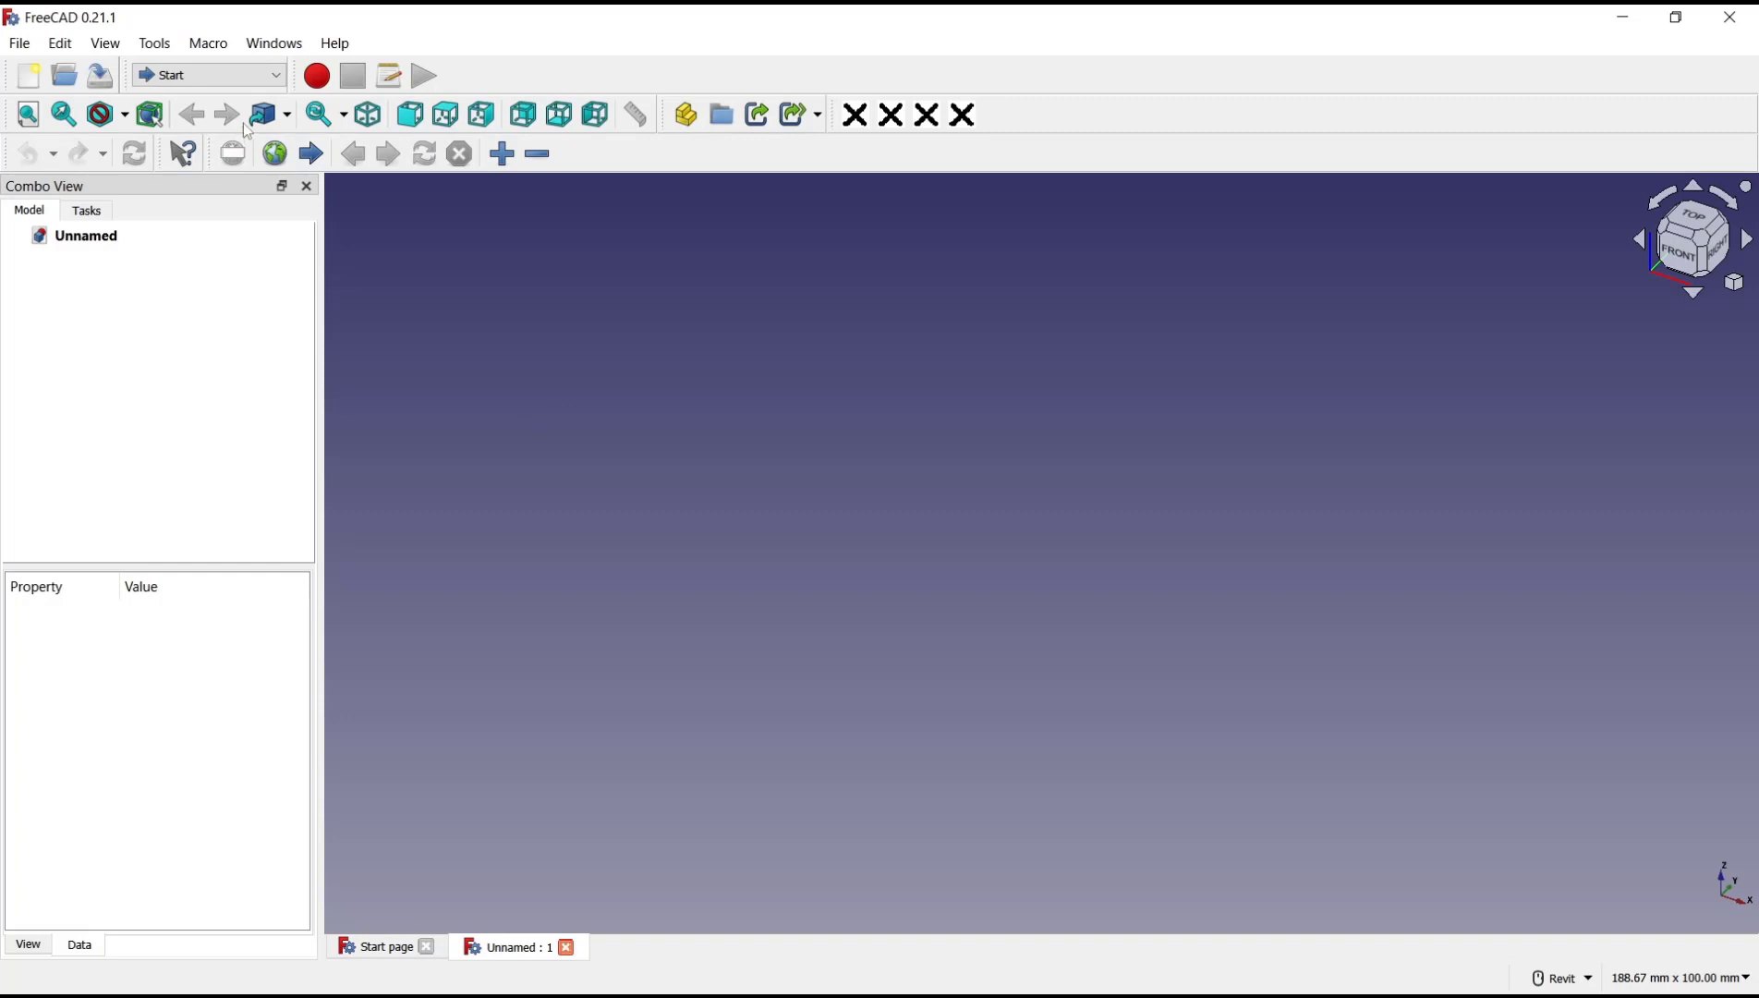
In Part Design, create a body and start a sketch on the XY plane
click(208, 74)
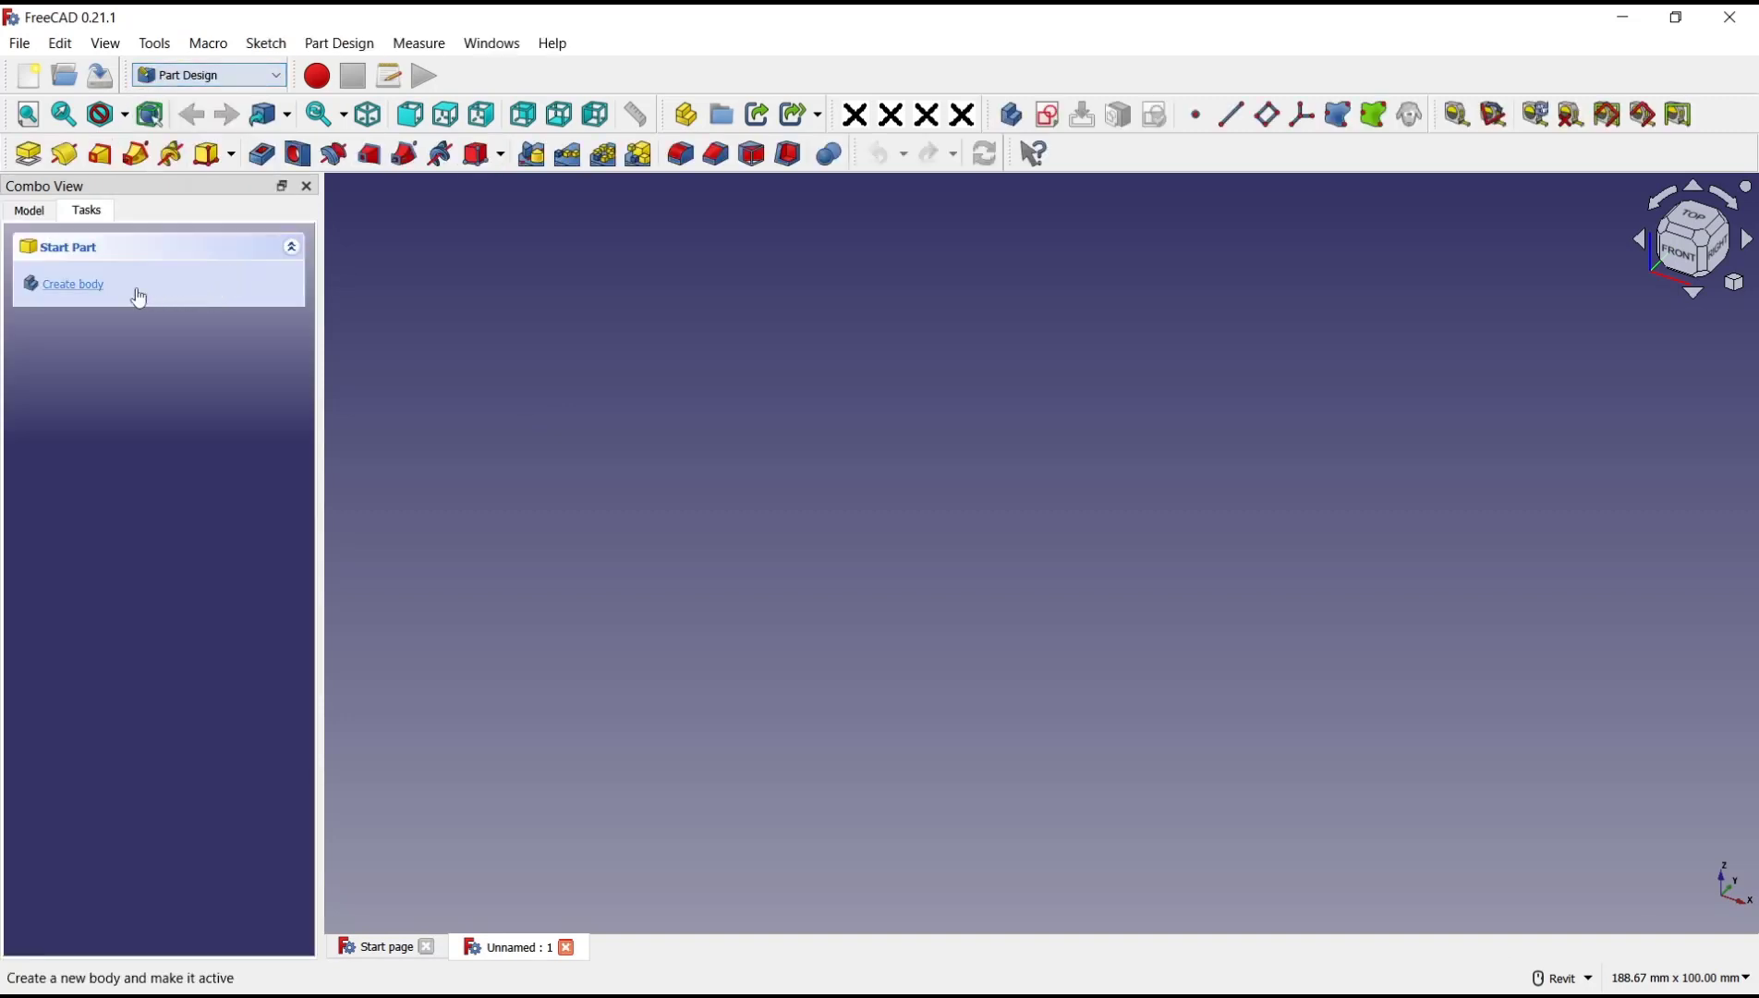
click(72, 283)
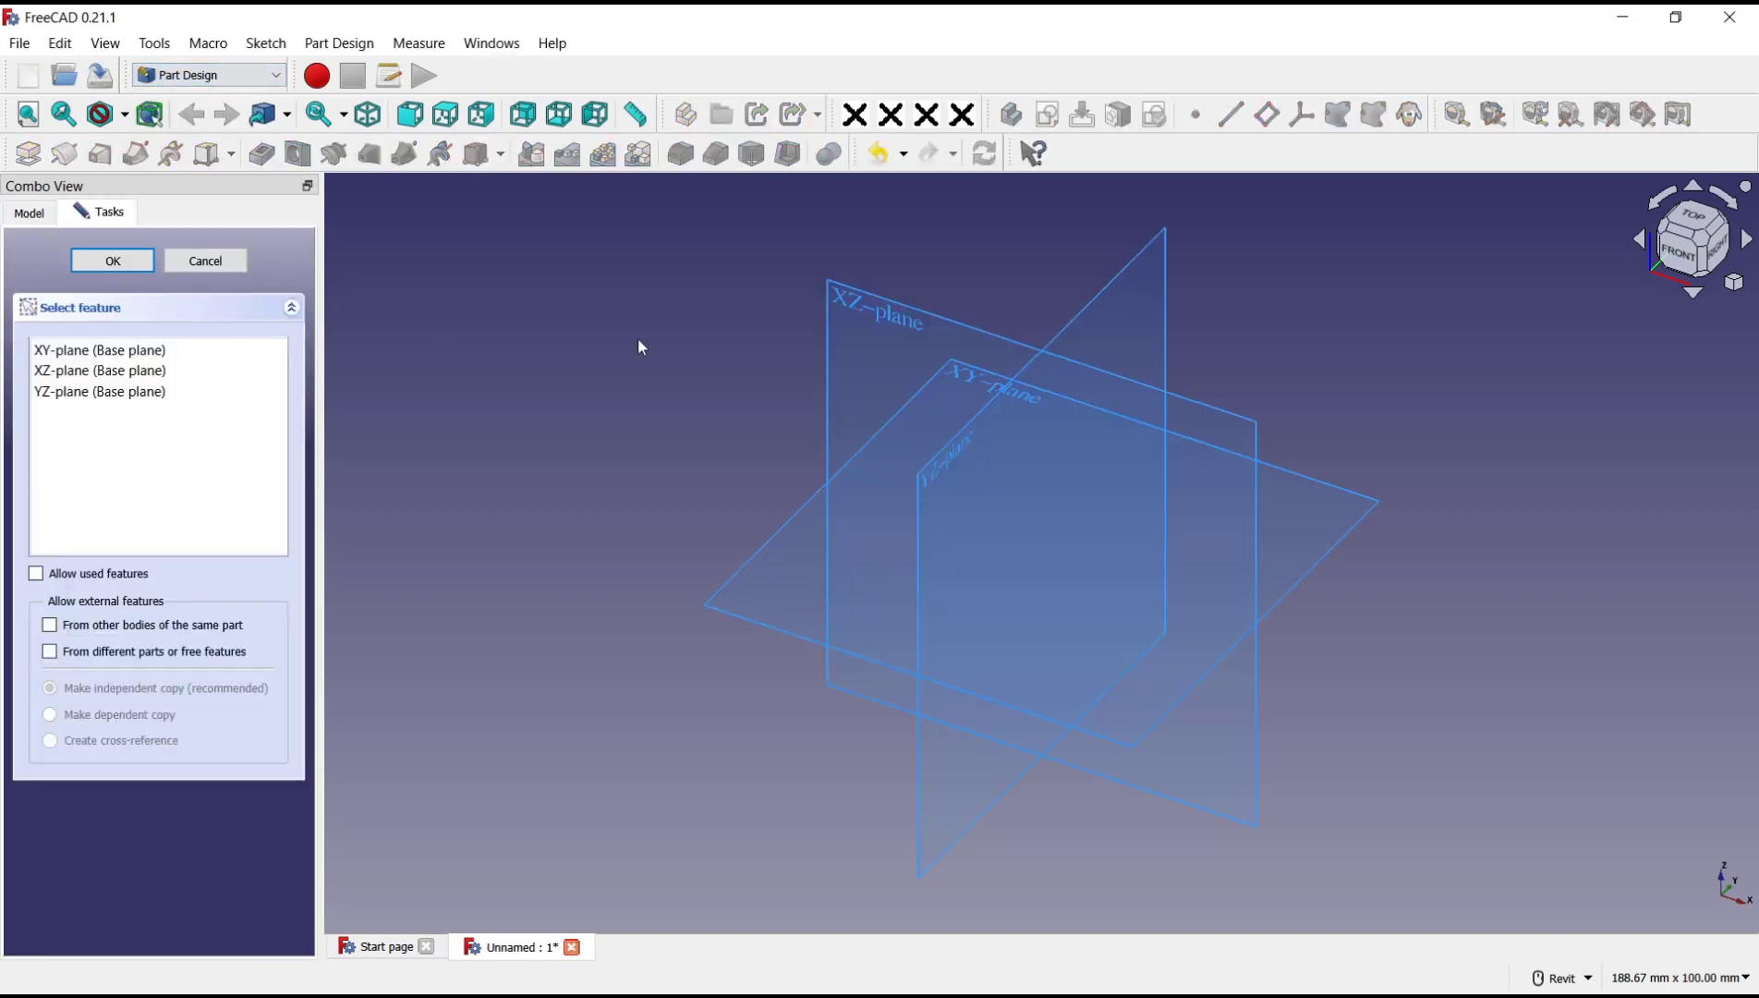
click(112, 260)
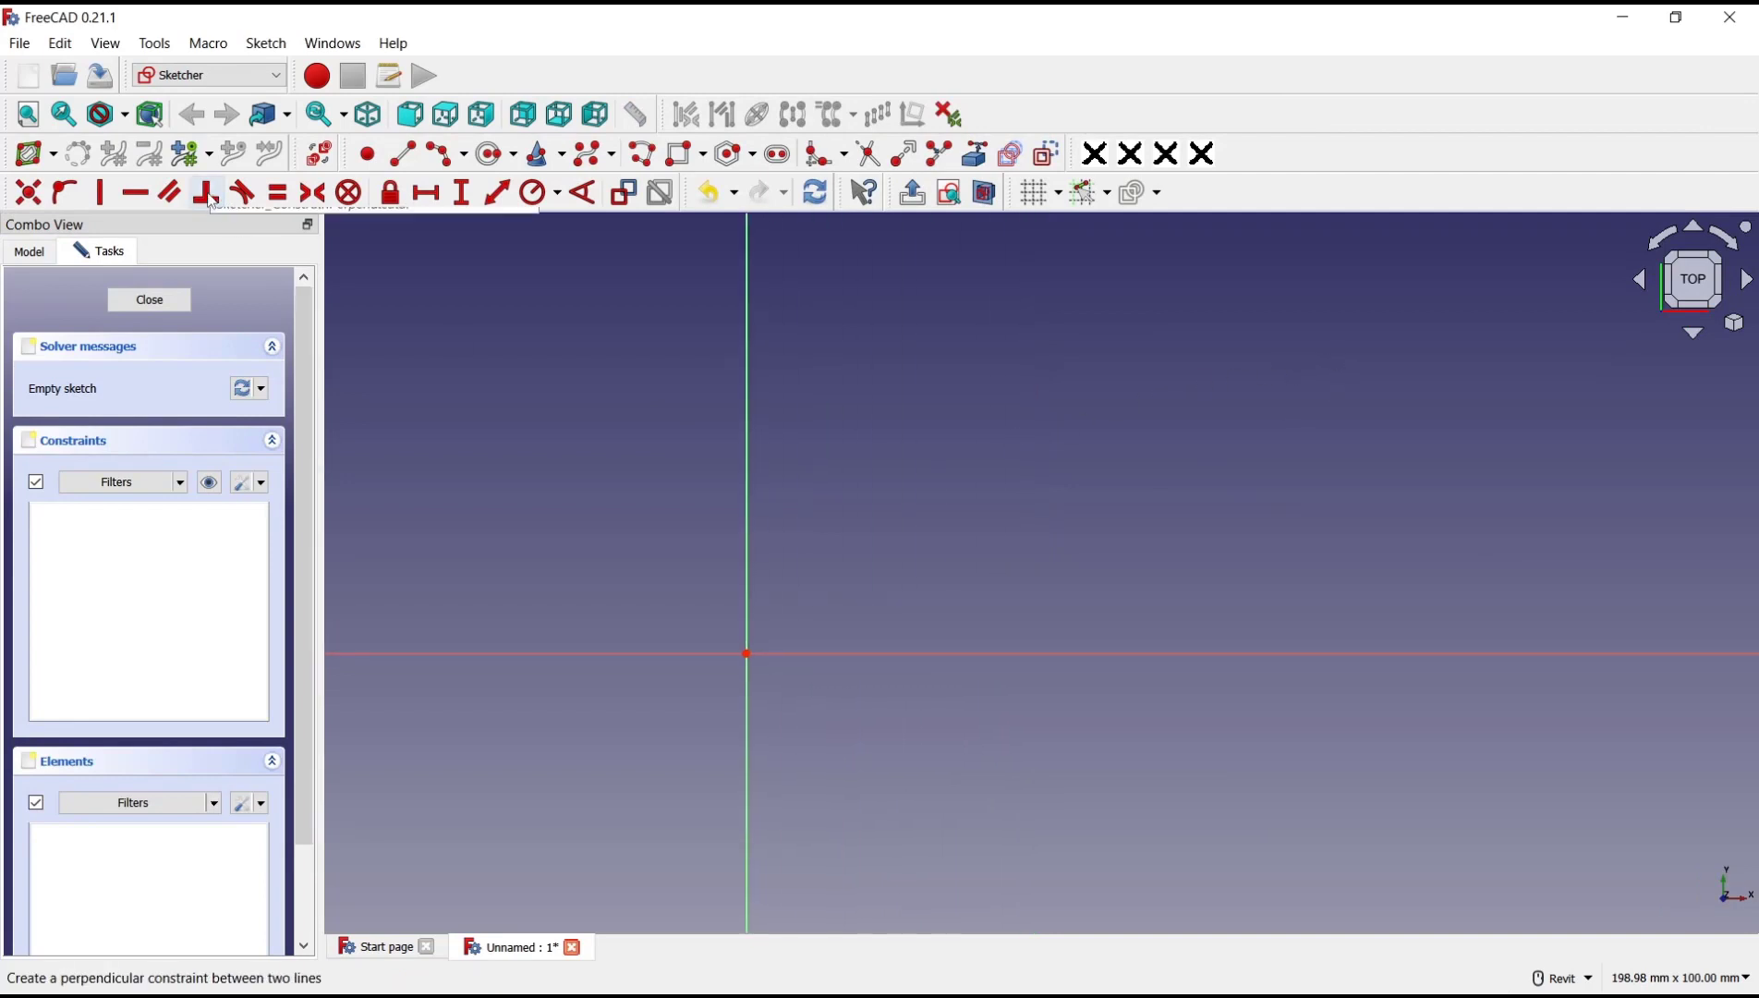
mouse_move(207, 192)
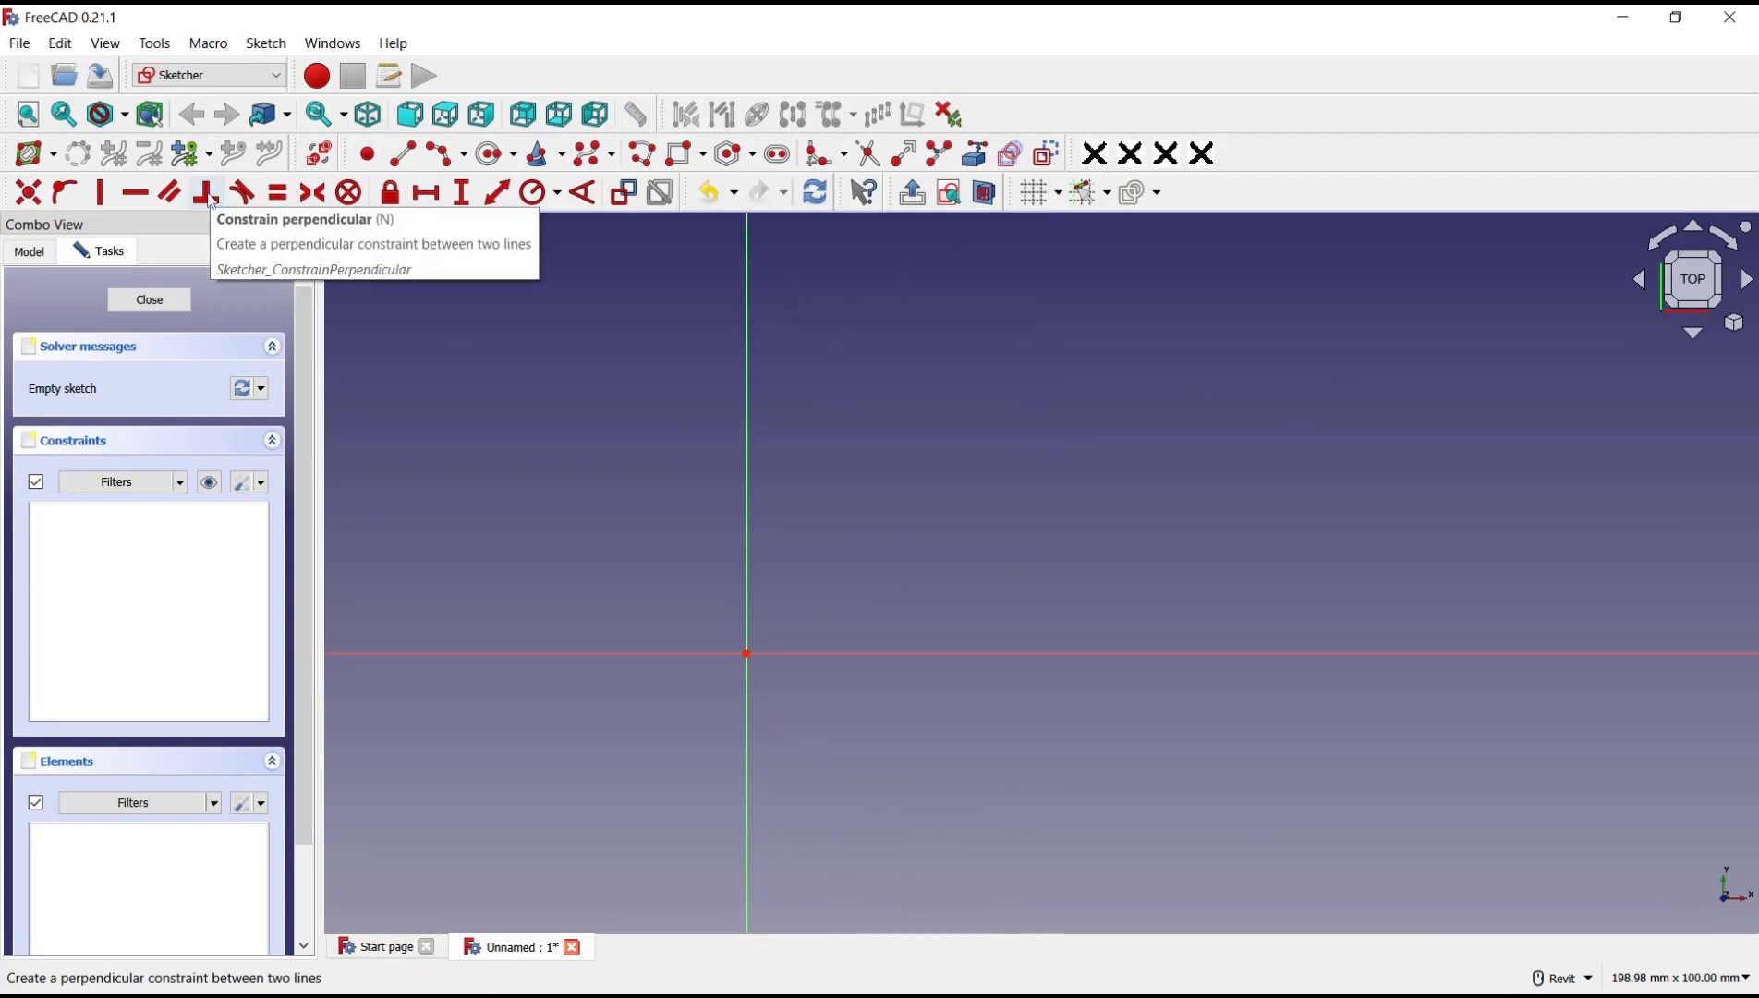
mouse_move(960, 510)
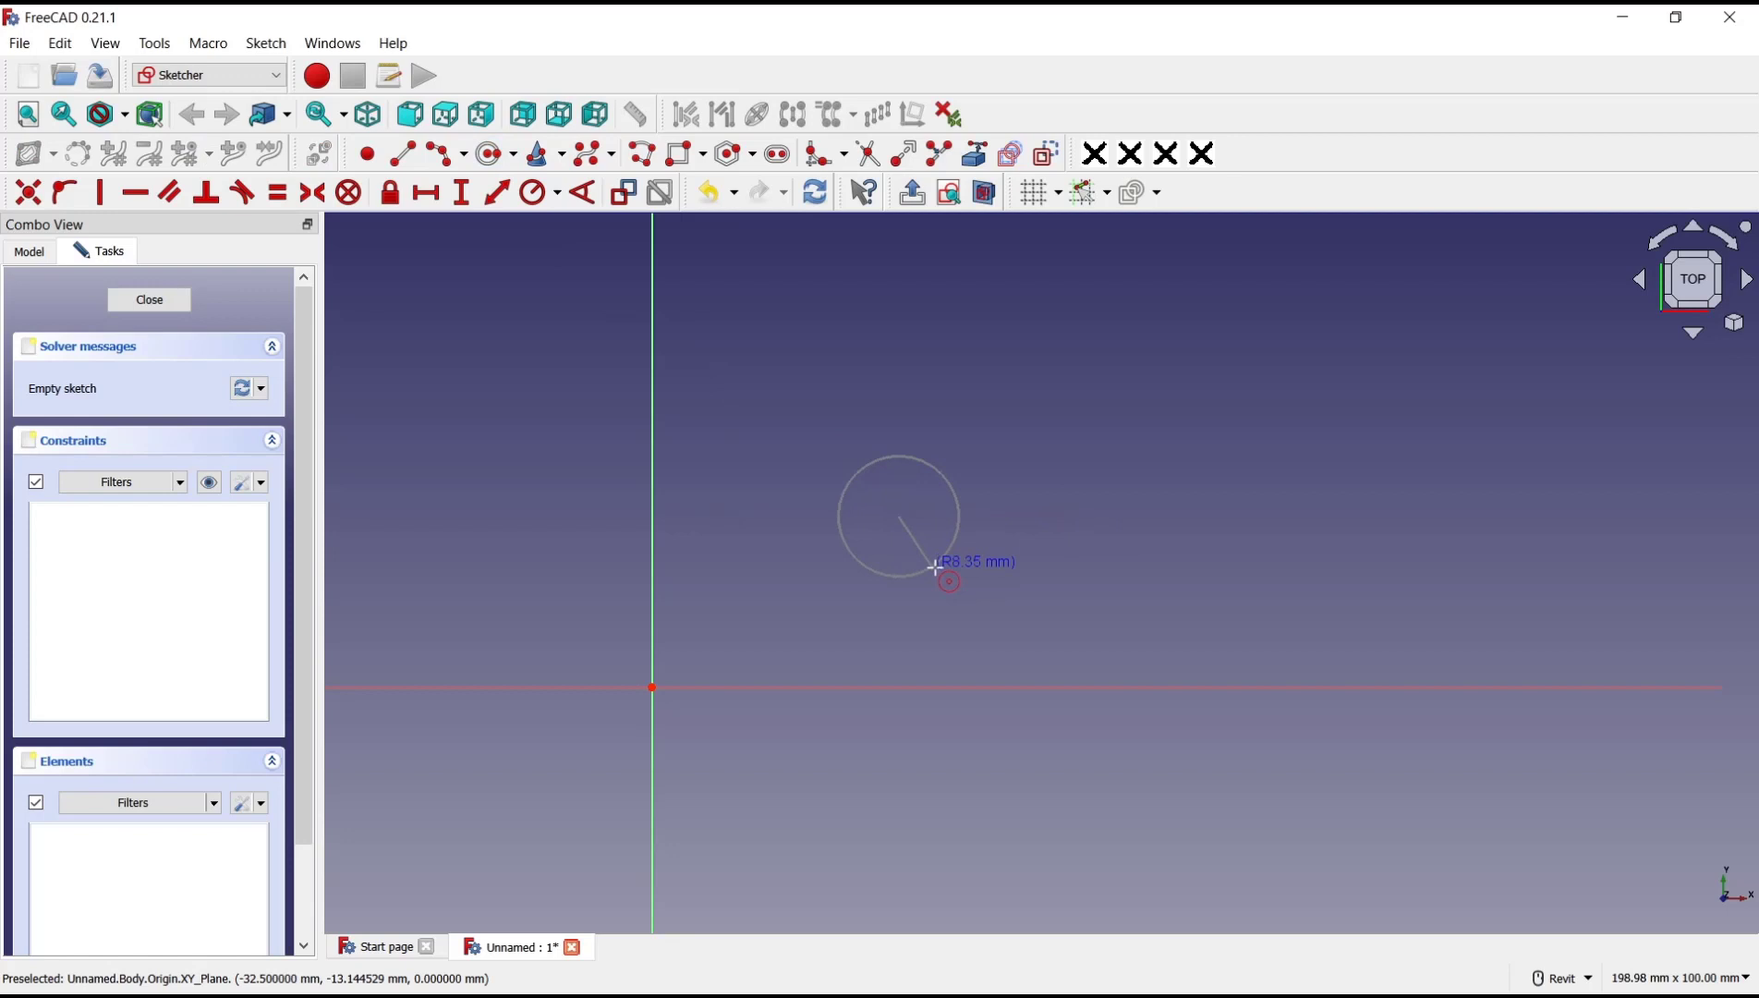
Finish drawing the first circle in the sketch
click(948, 580)
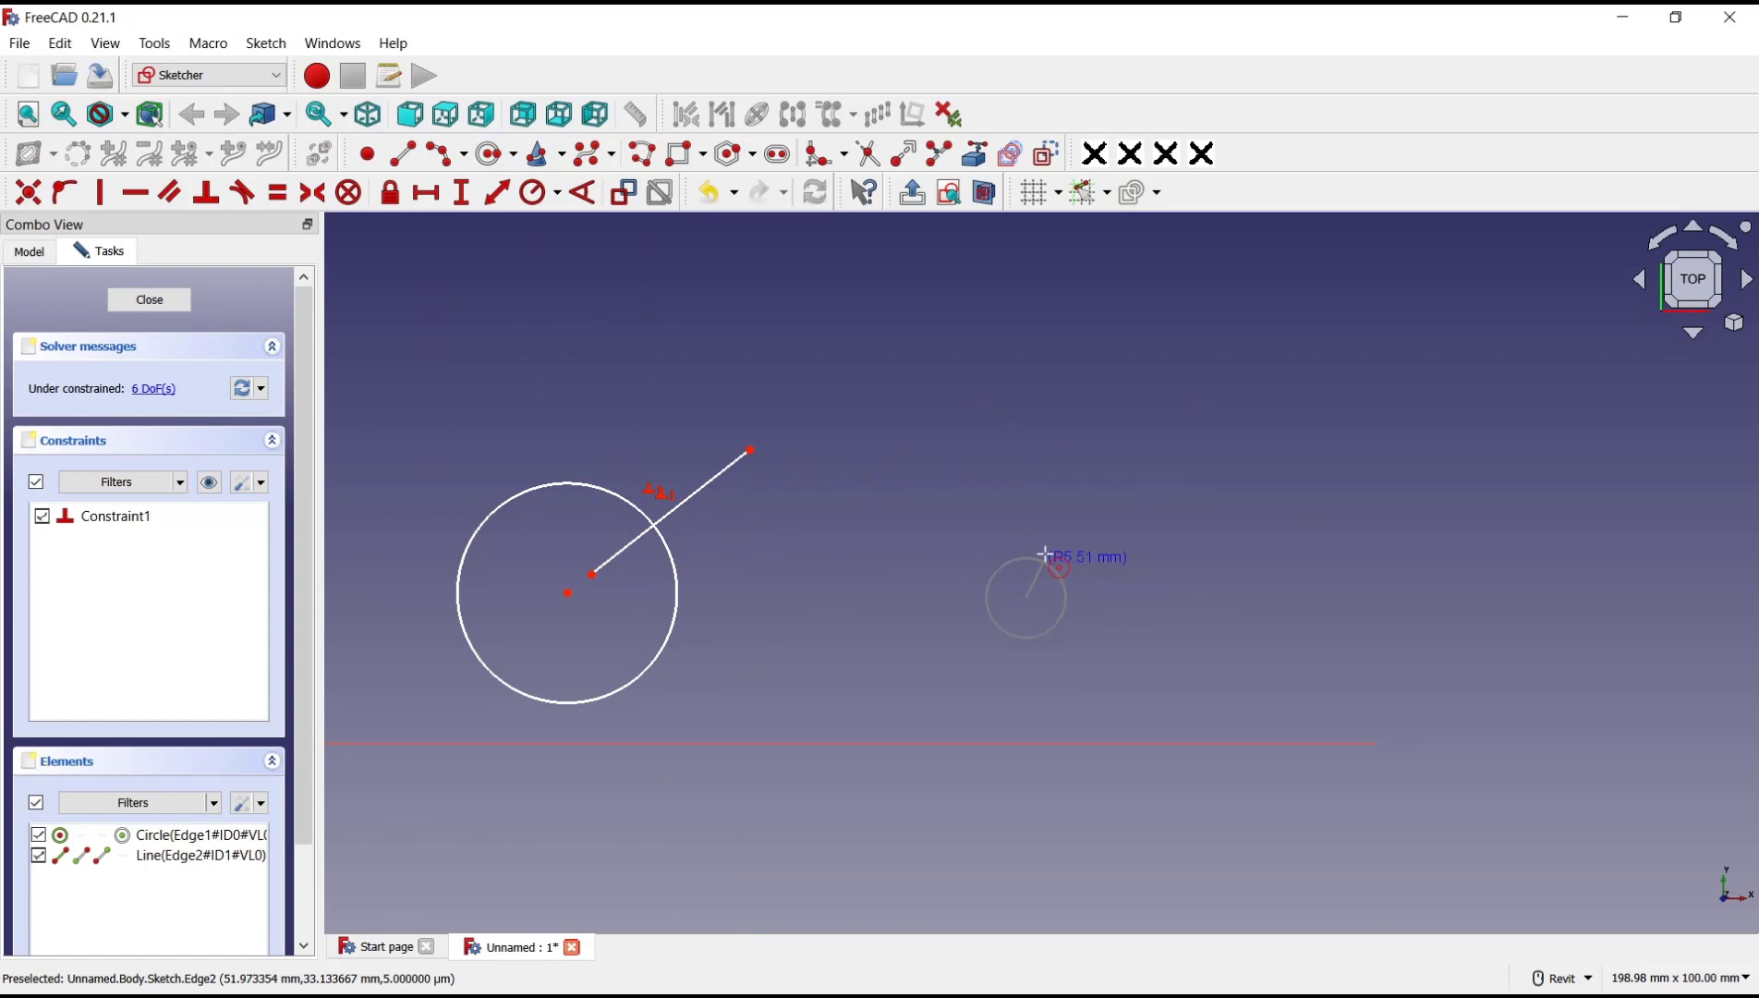
Draw the second circle and an arc, then select the arc's end point for constraining
click(1023, 599)
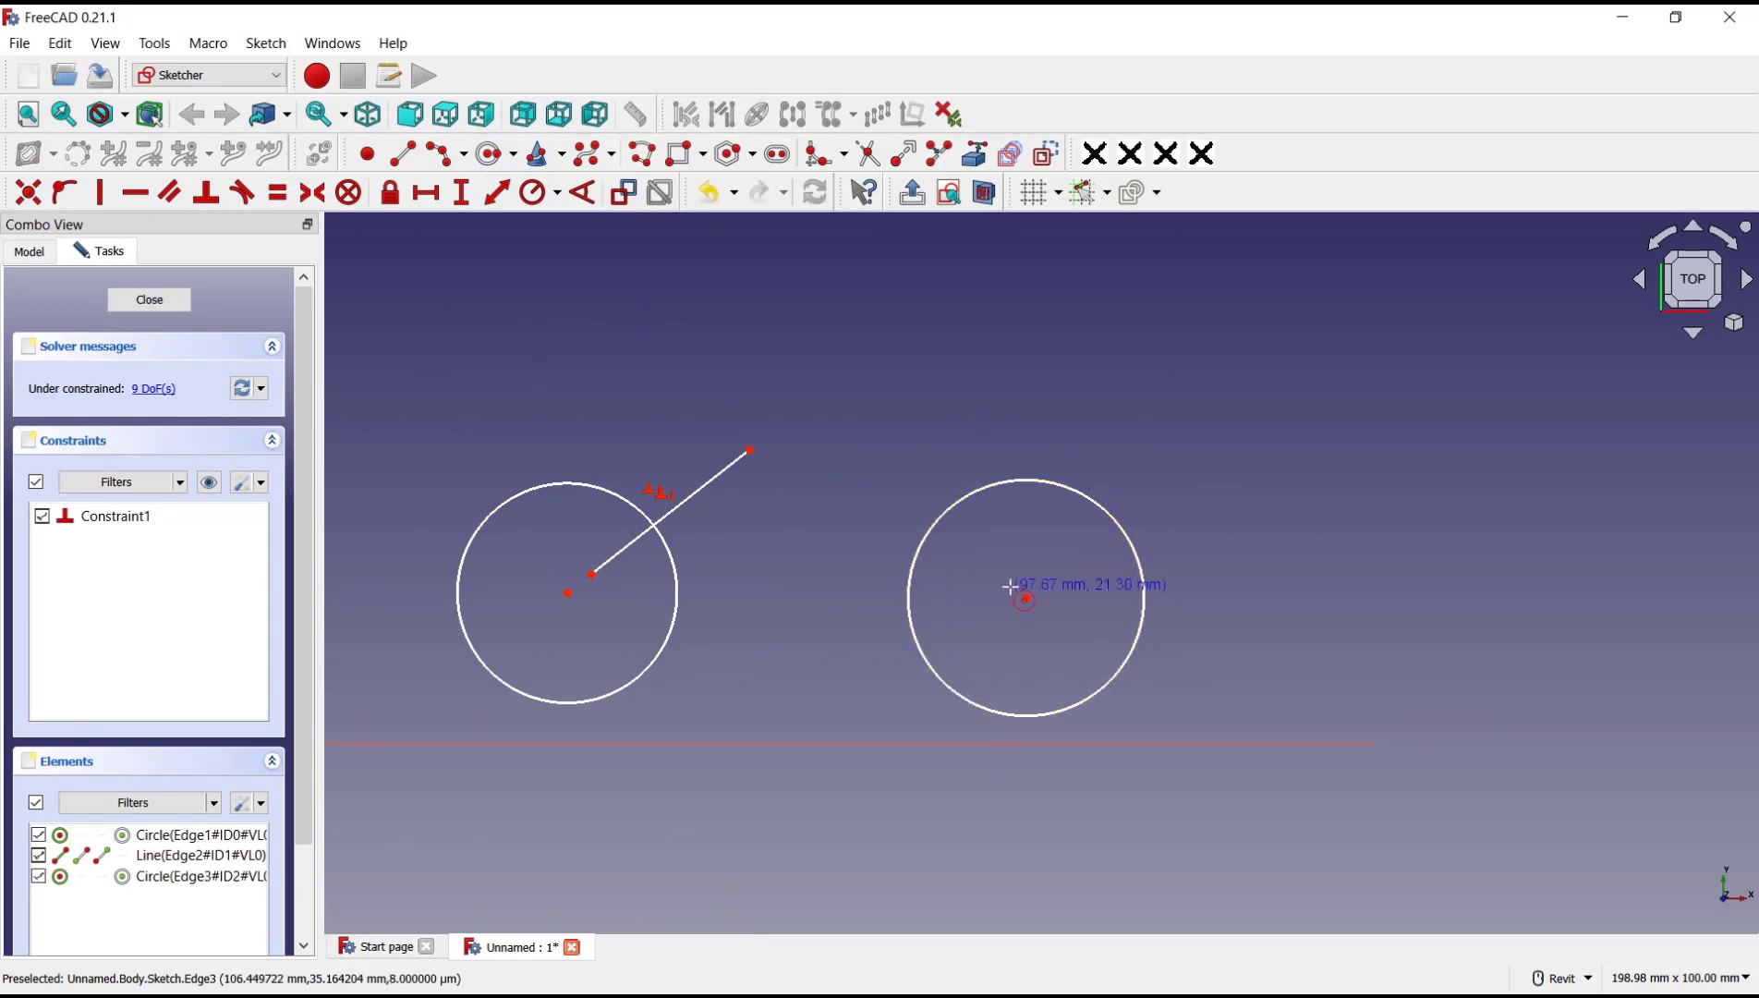
mouse_move(1132, 427)
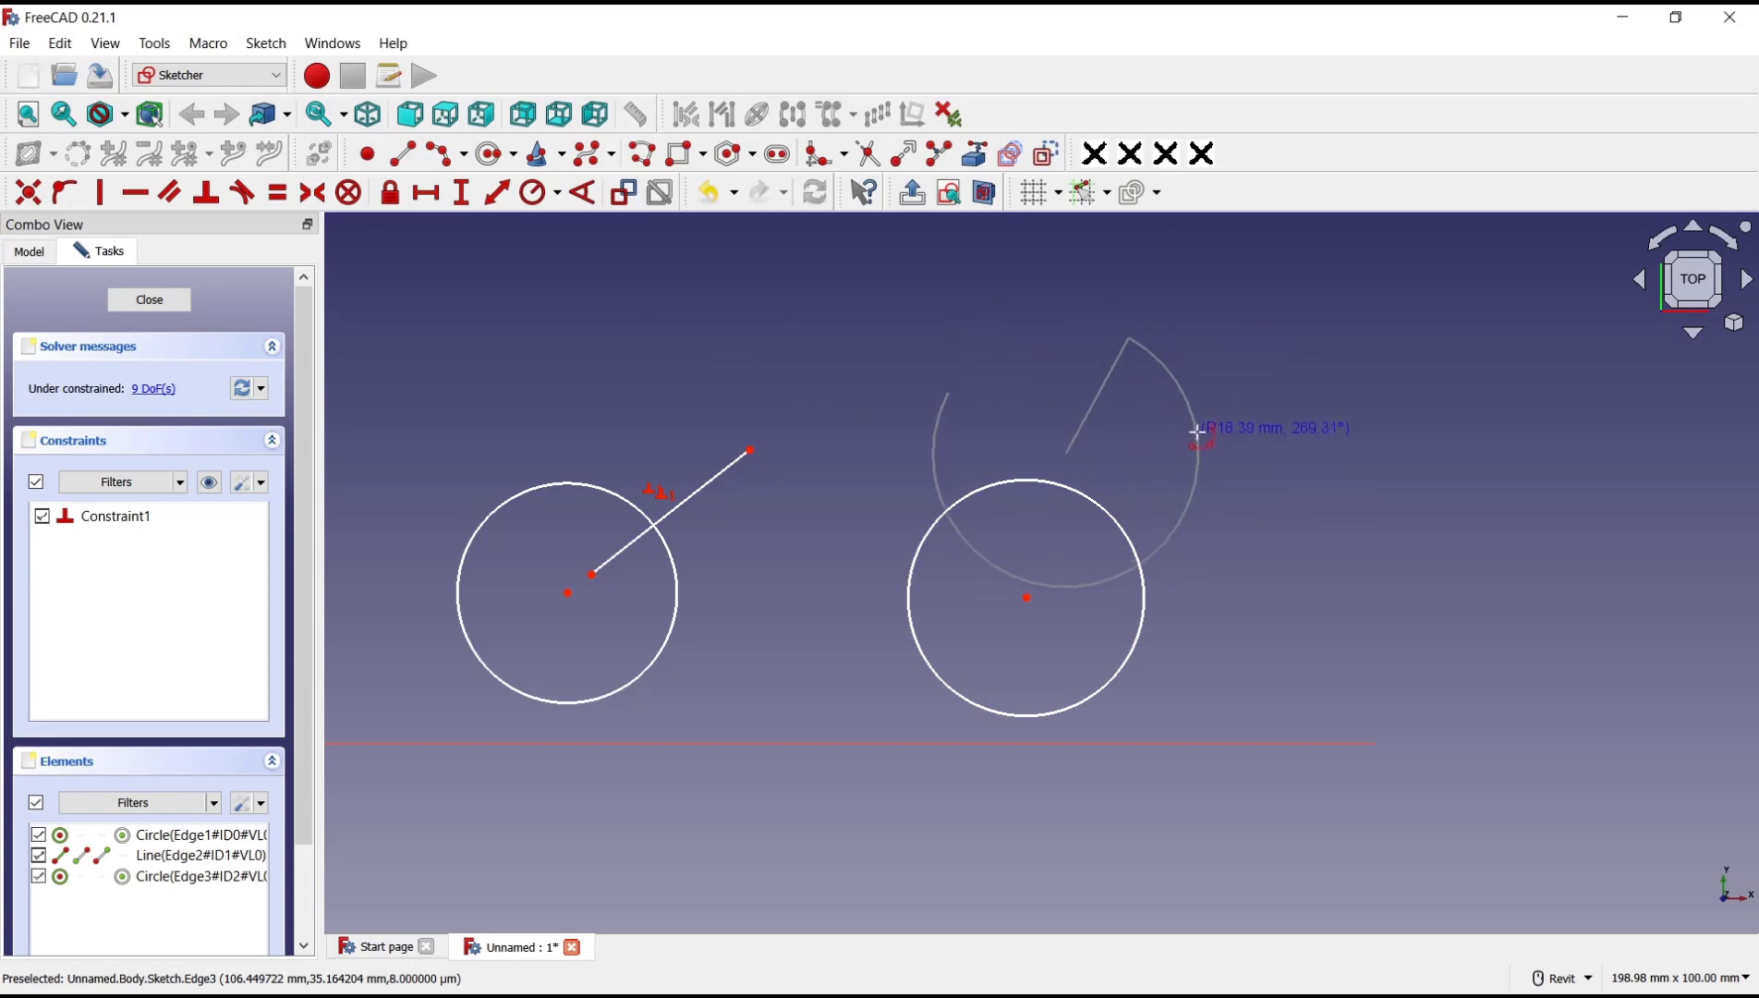
click(946, 392)
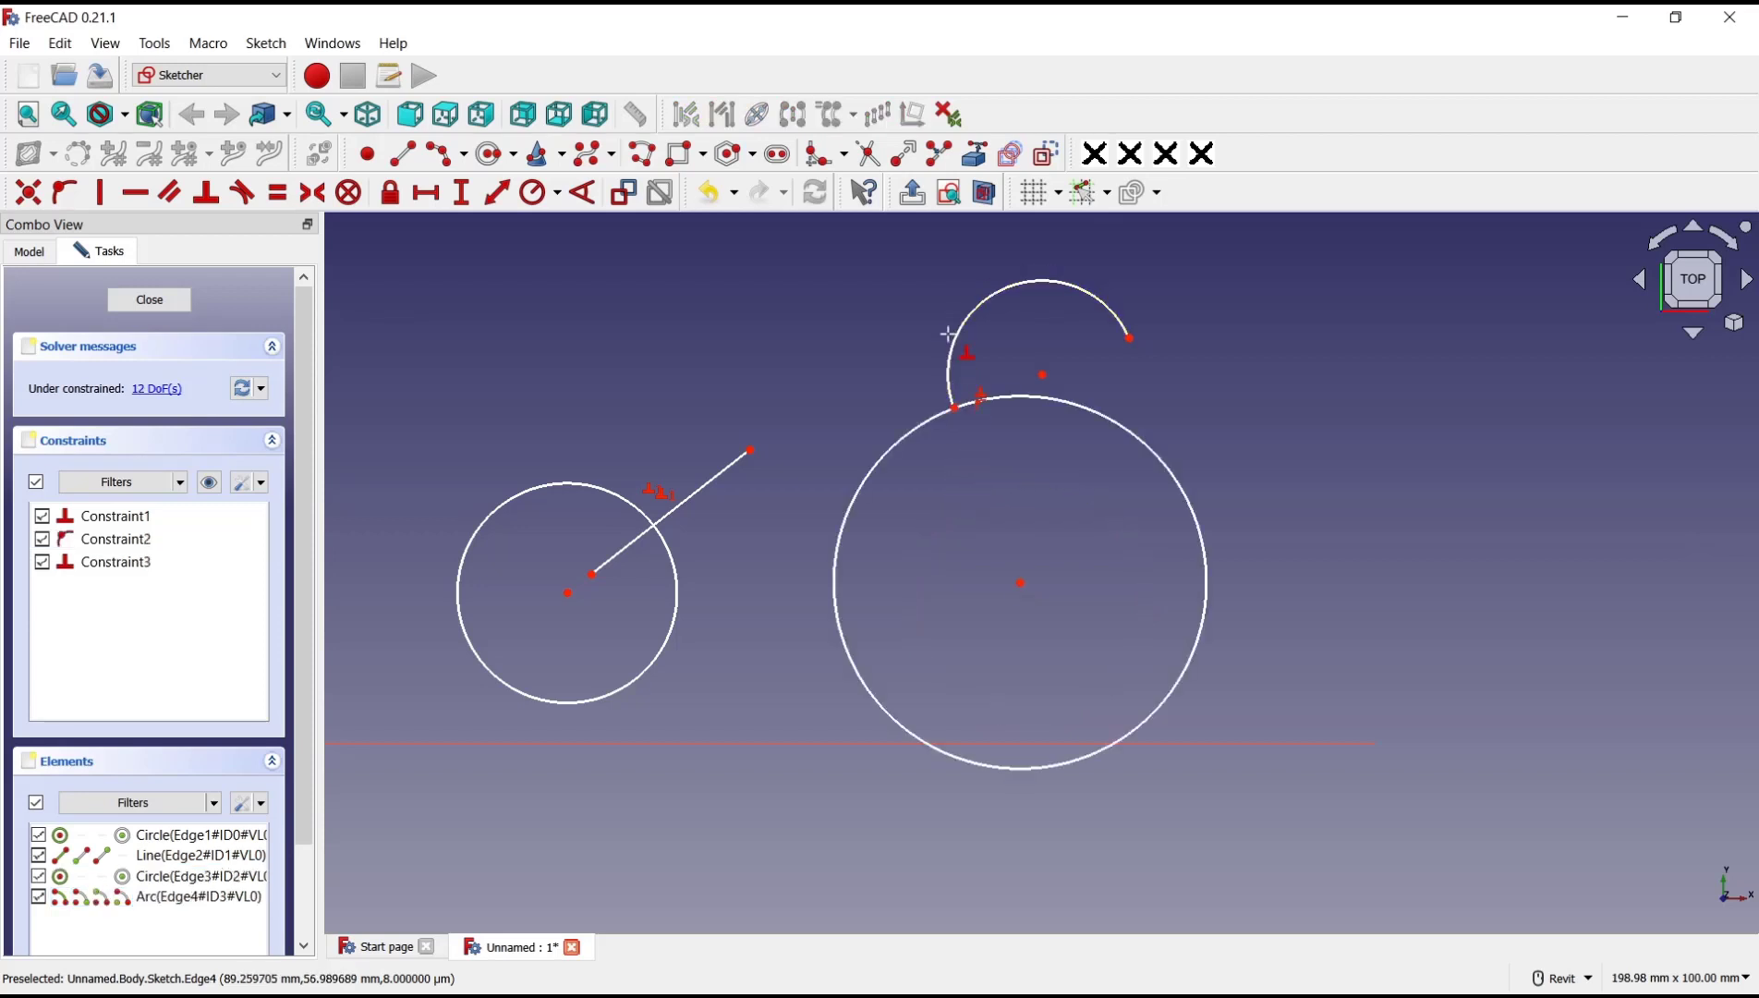
mouse_move(970, 429)
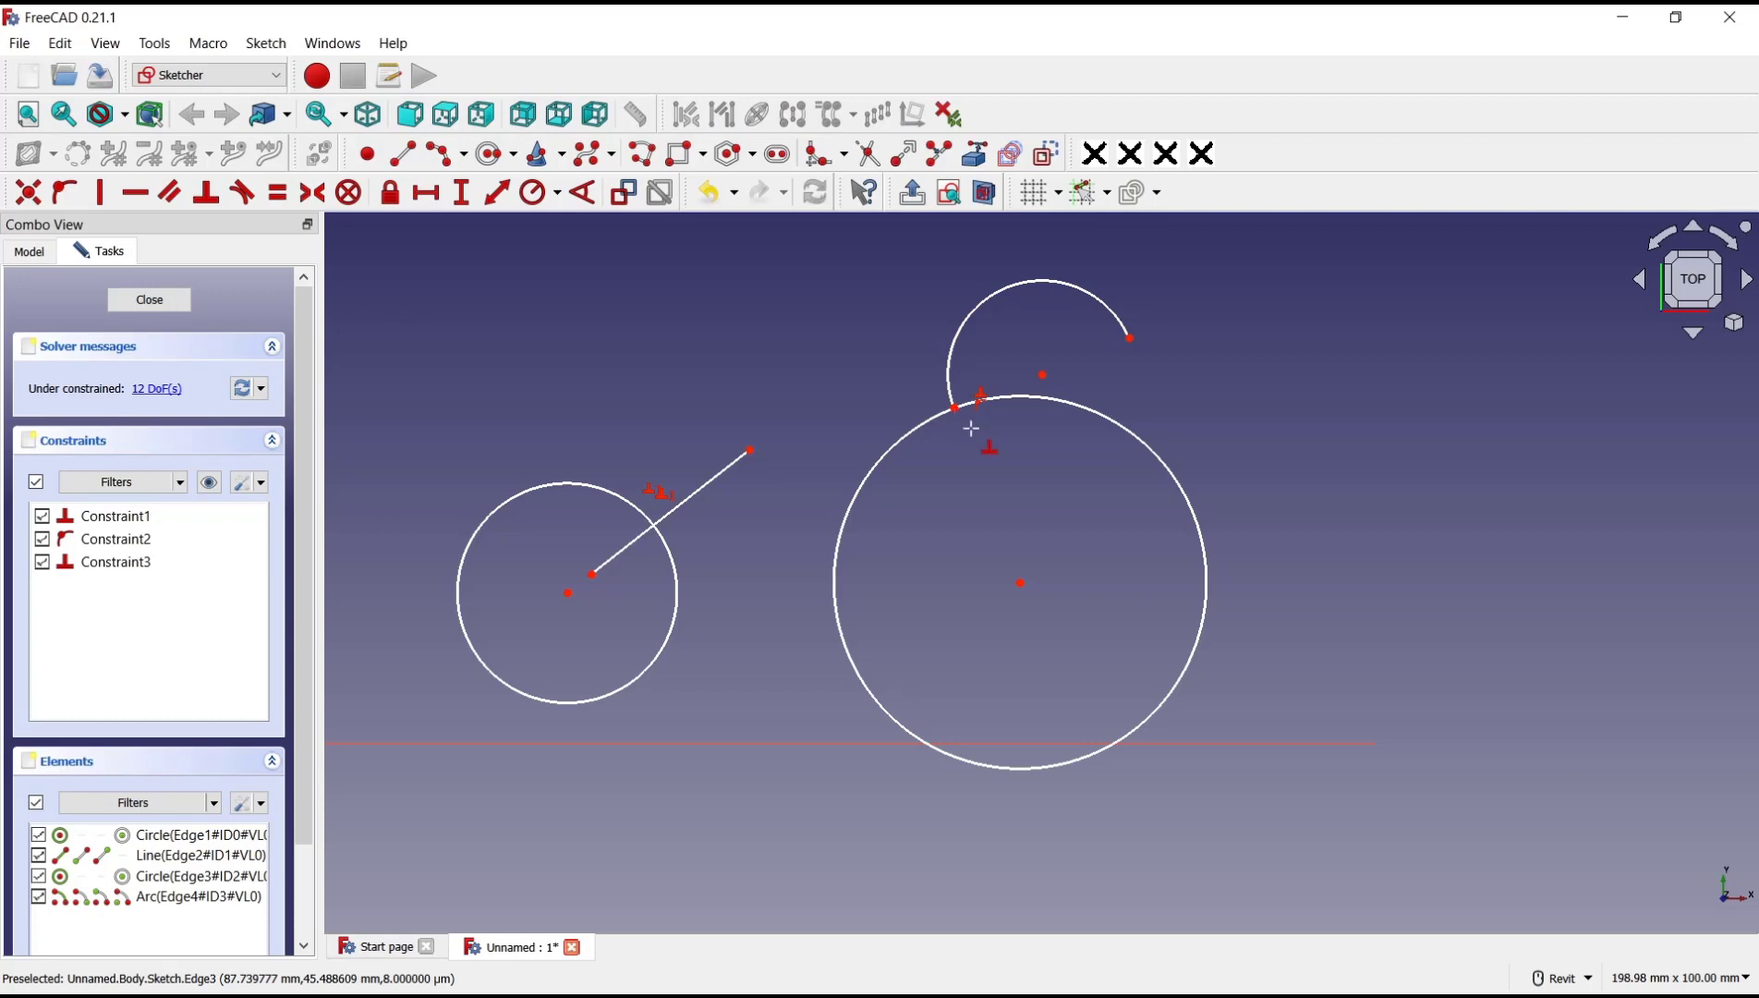
mouse_move(1130, 338)
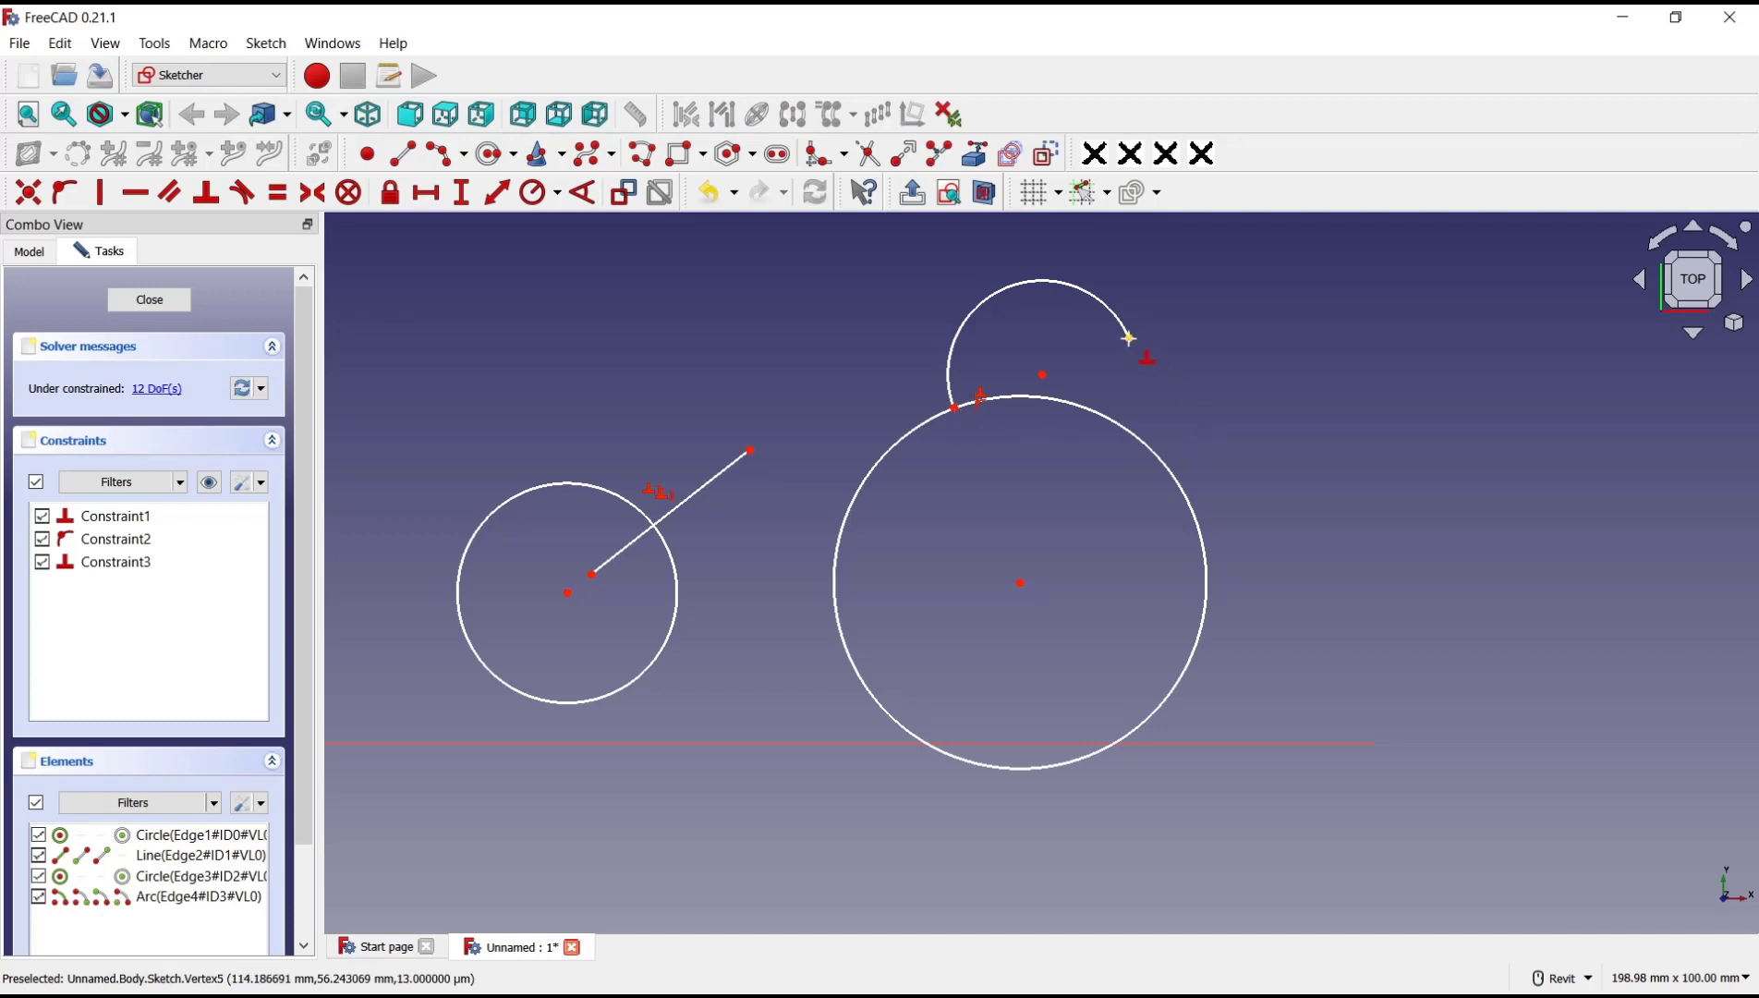
click(1151, 454)
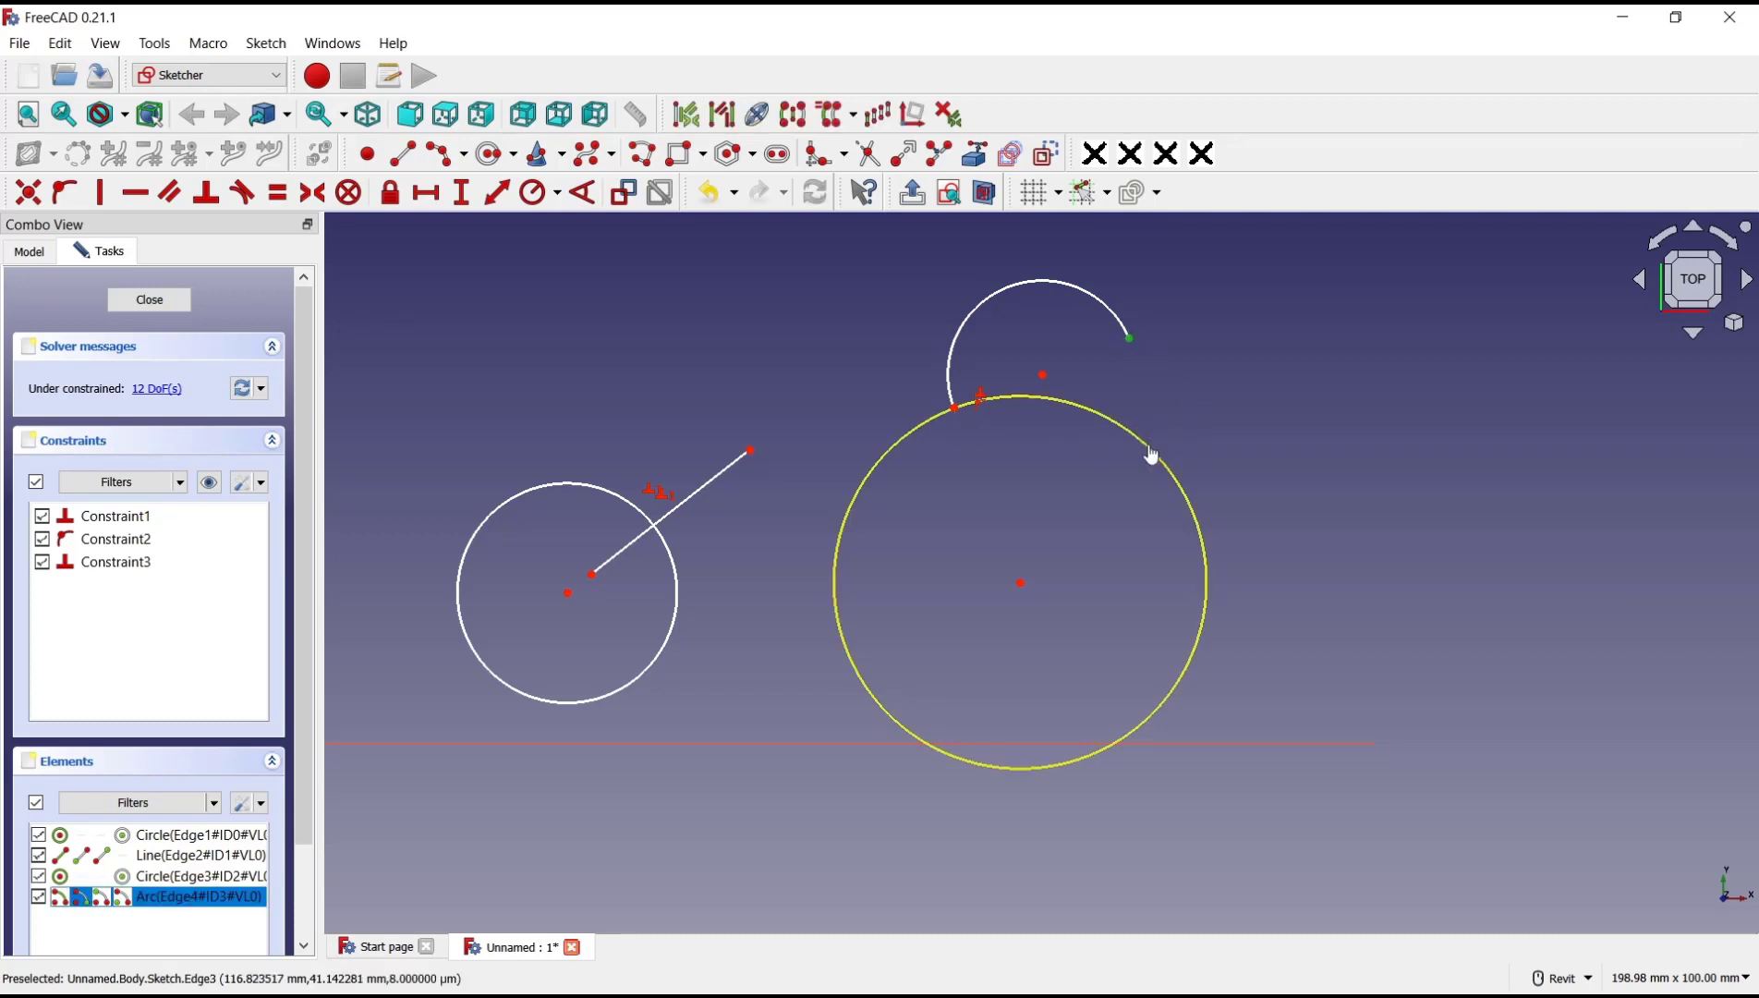